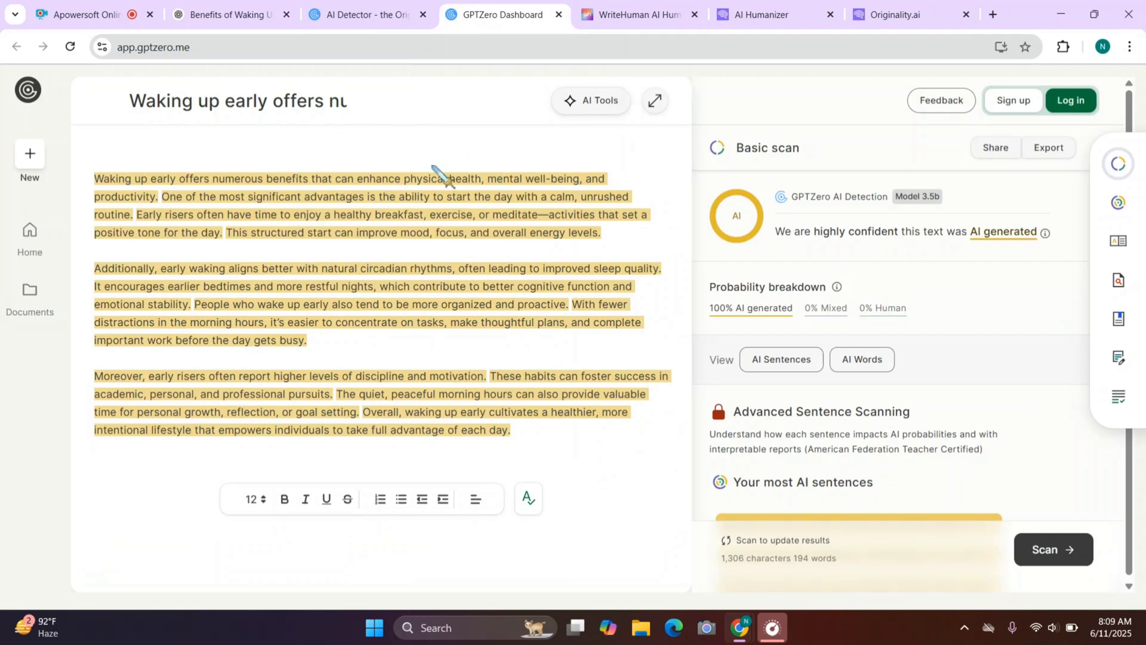
mouse_move(353, 269)
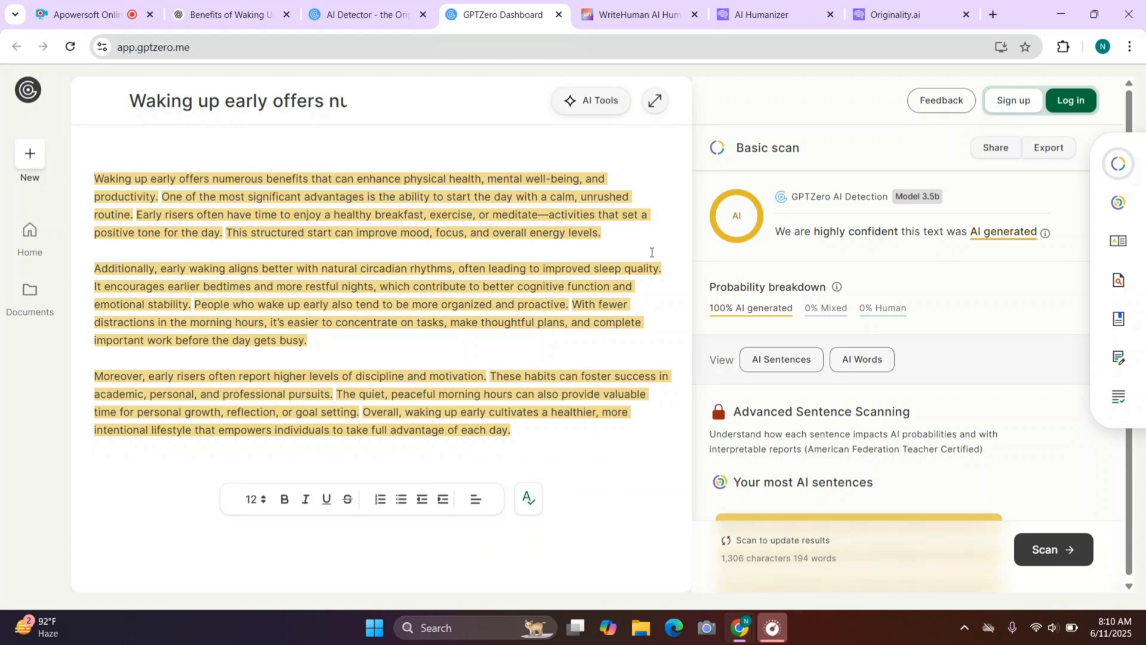
mouse_move(929, 301)
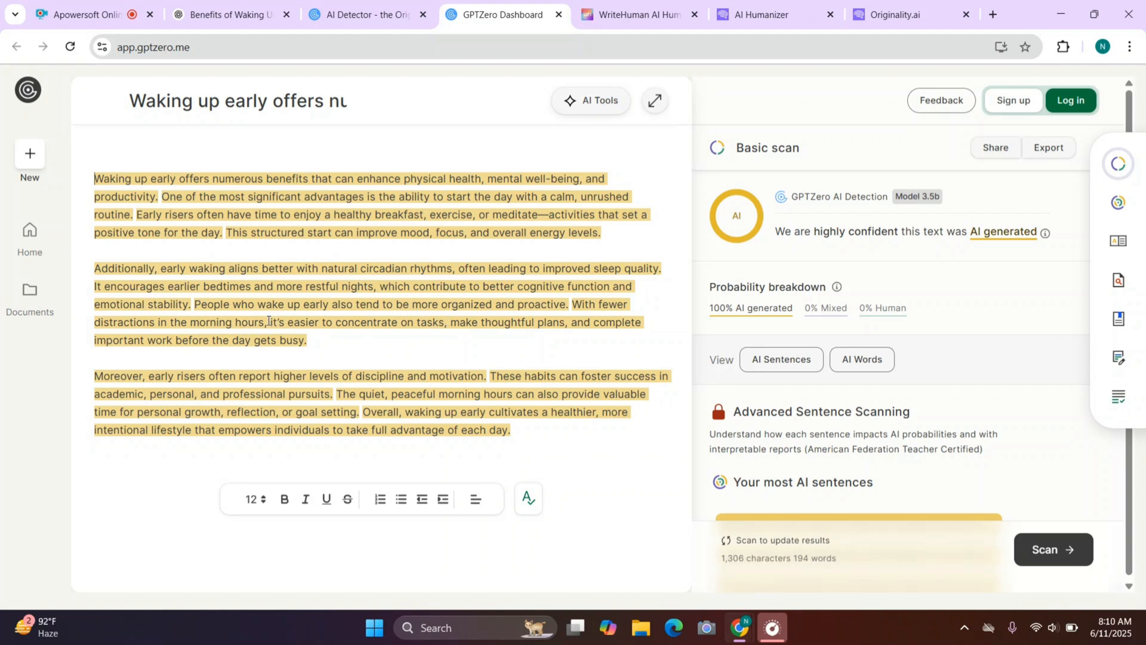
mouse_move(269, 33)
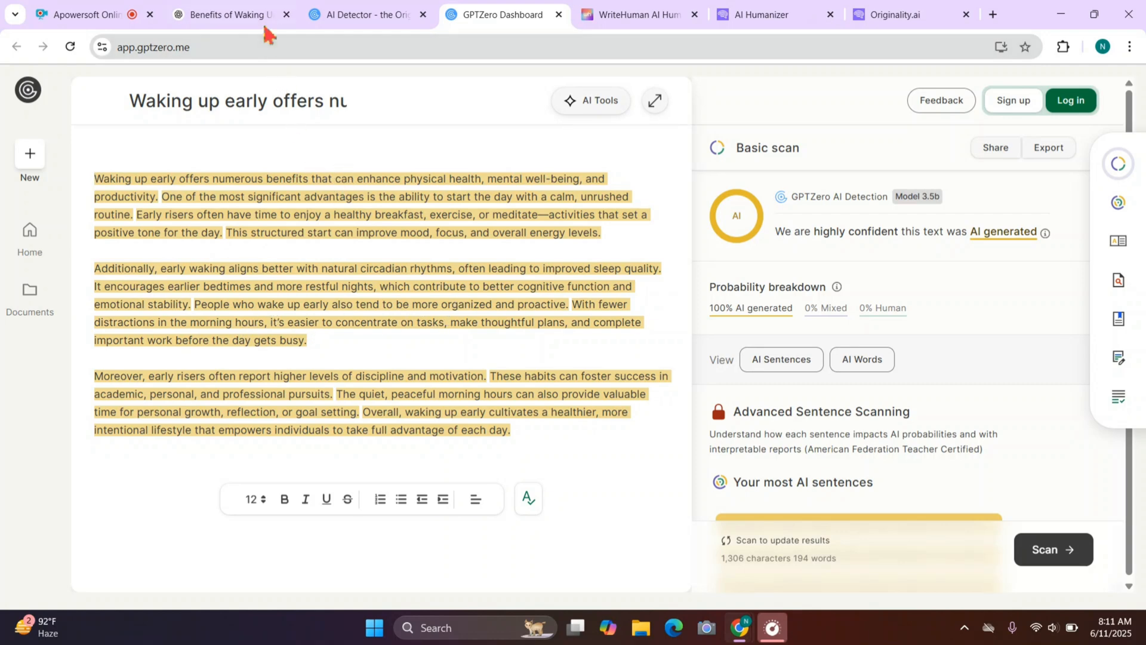
- Return to the 'Benefits of Waking Up Early' ChatGPT tab and scroll through the essay
click(231, 14)
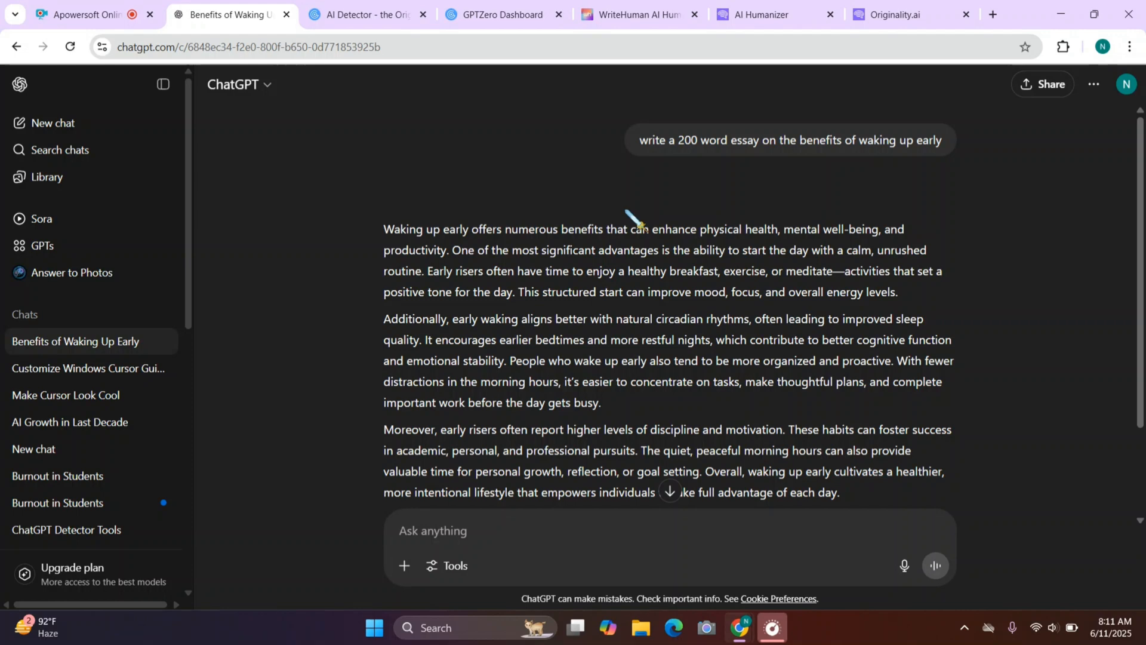
mouse_move(702, 204)
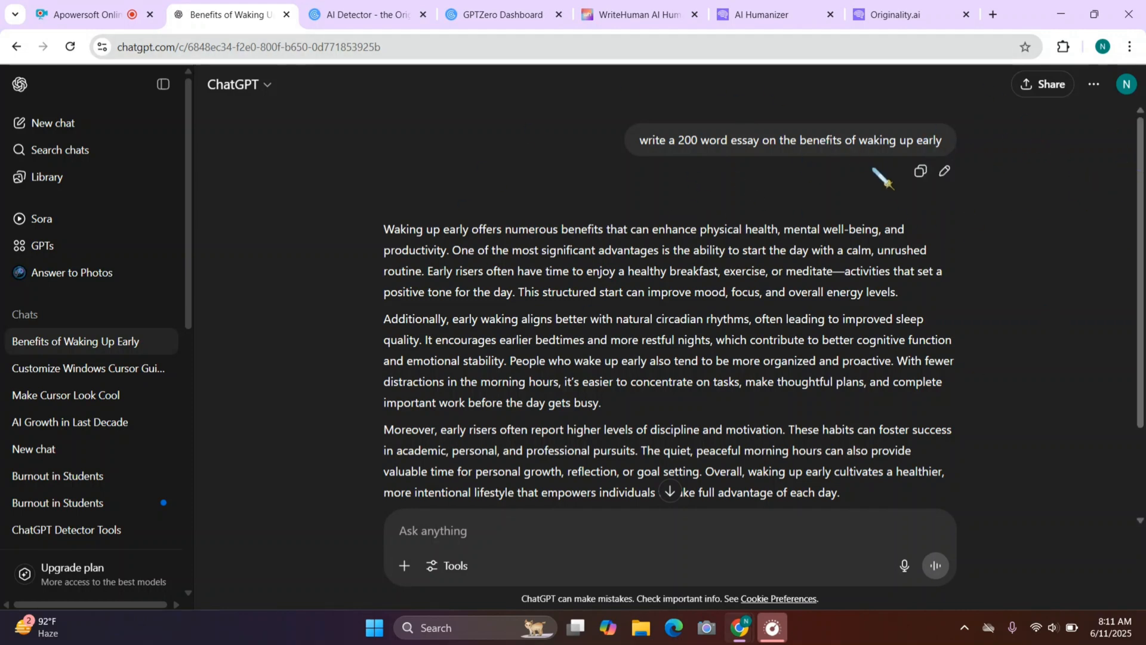
scroll(down, 3)
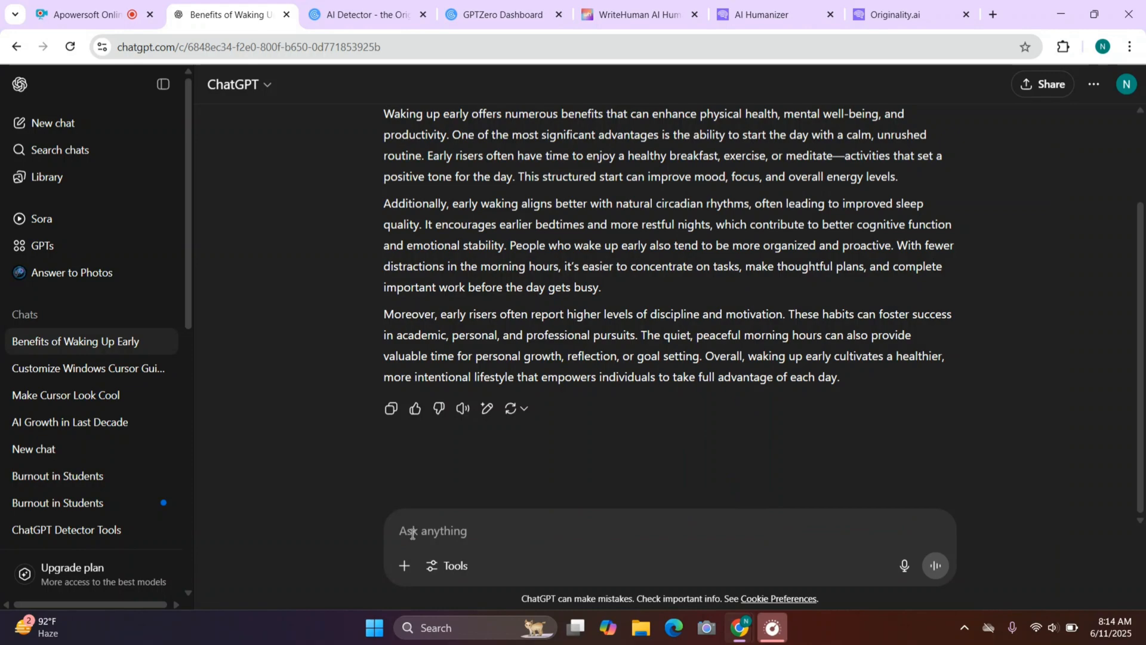
- Ask ChatGPT for a casual healthy-morning-routines blog intro and copy the reply
text(write a blog post intro about healthy morning routines. use casual language, include a personal opinion, vary sentence lengths, and write as if you're talking to a friend.)
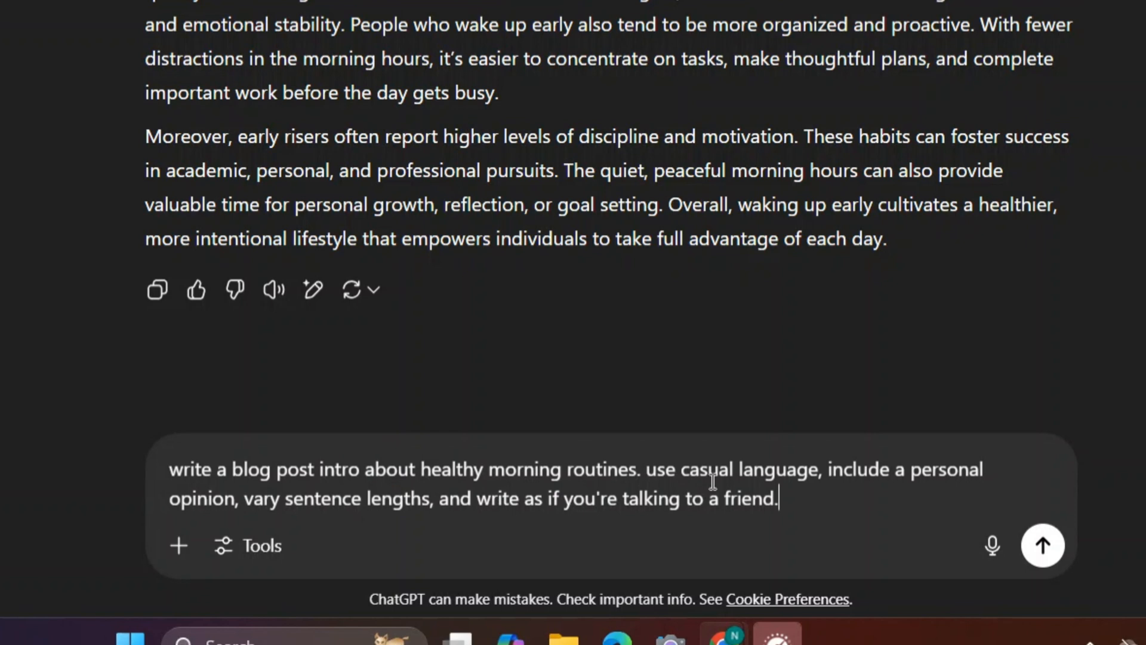
mouse_move(850, 487)
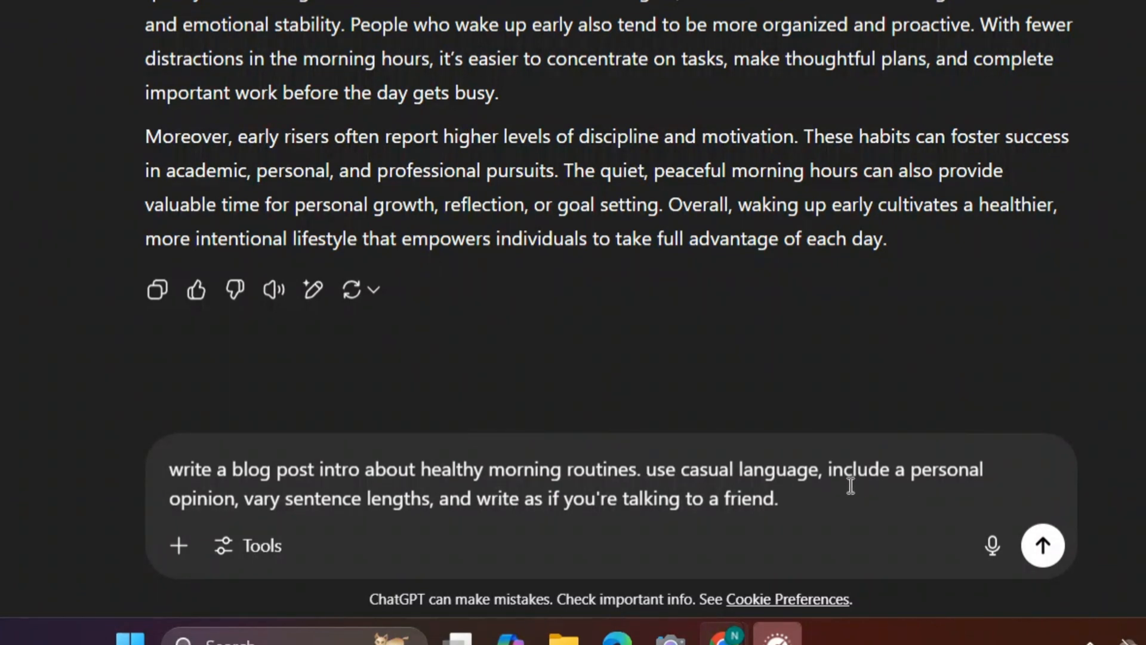
mouse_move(370, 519)
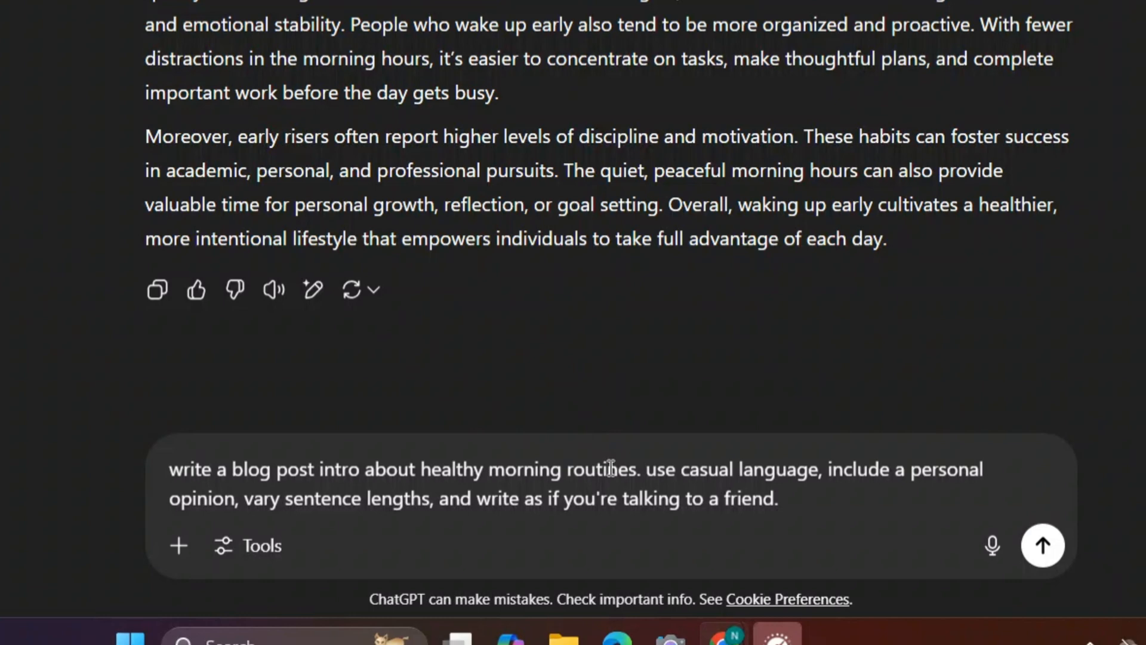
click(1042, 545)
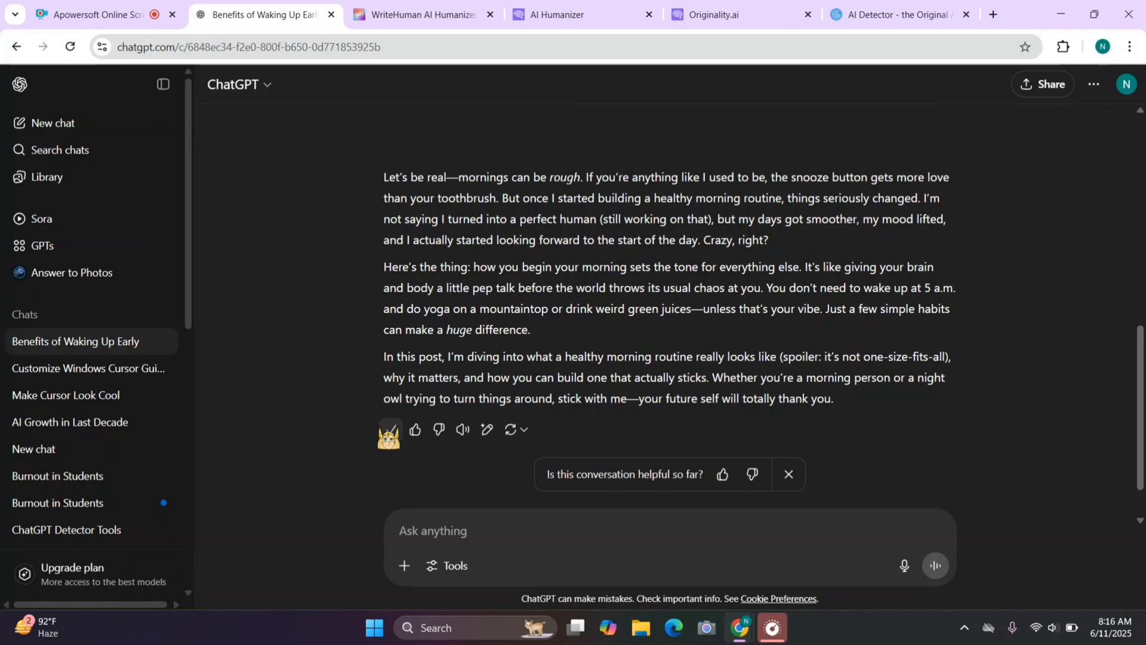
click(899, 15)
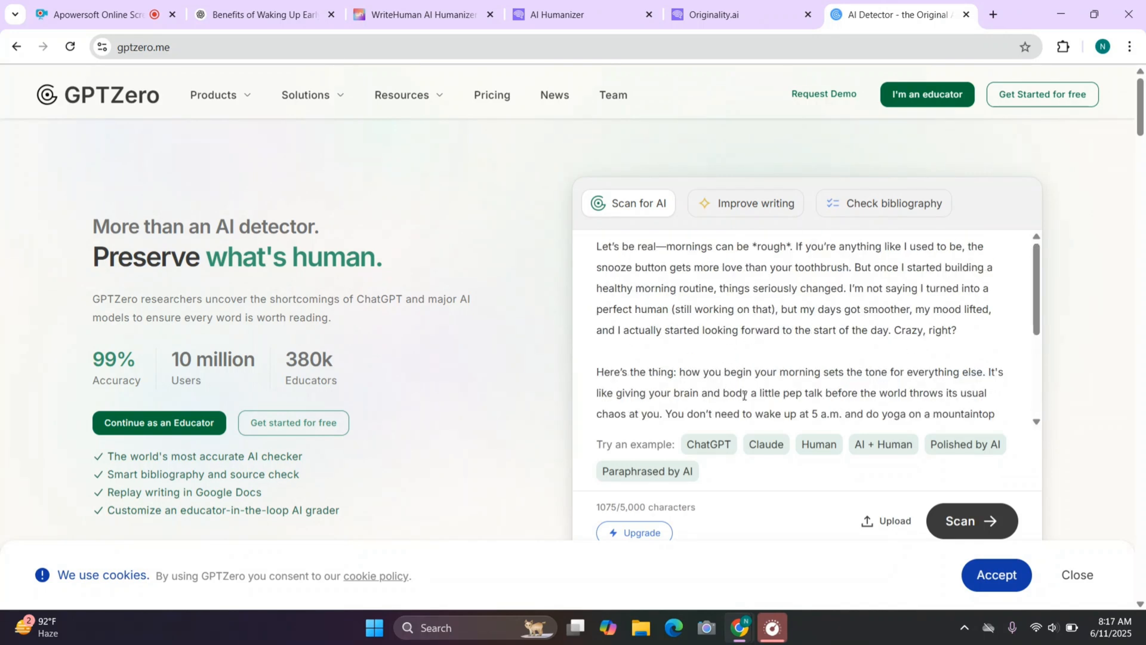
- Scan the hand-edited morning-routine intro in GPTZero's AI checker
scroll(down, 3)
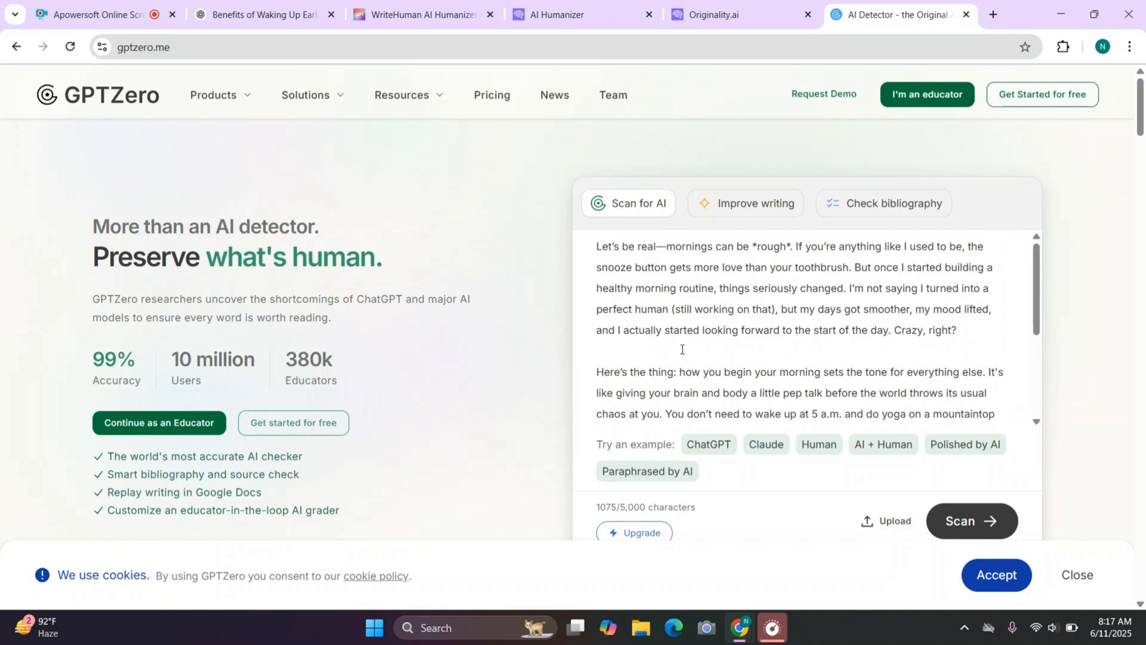
mouse_move(839, 356)
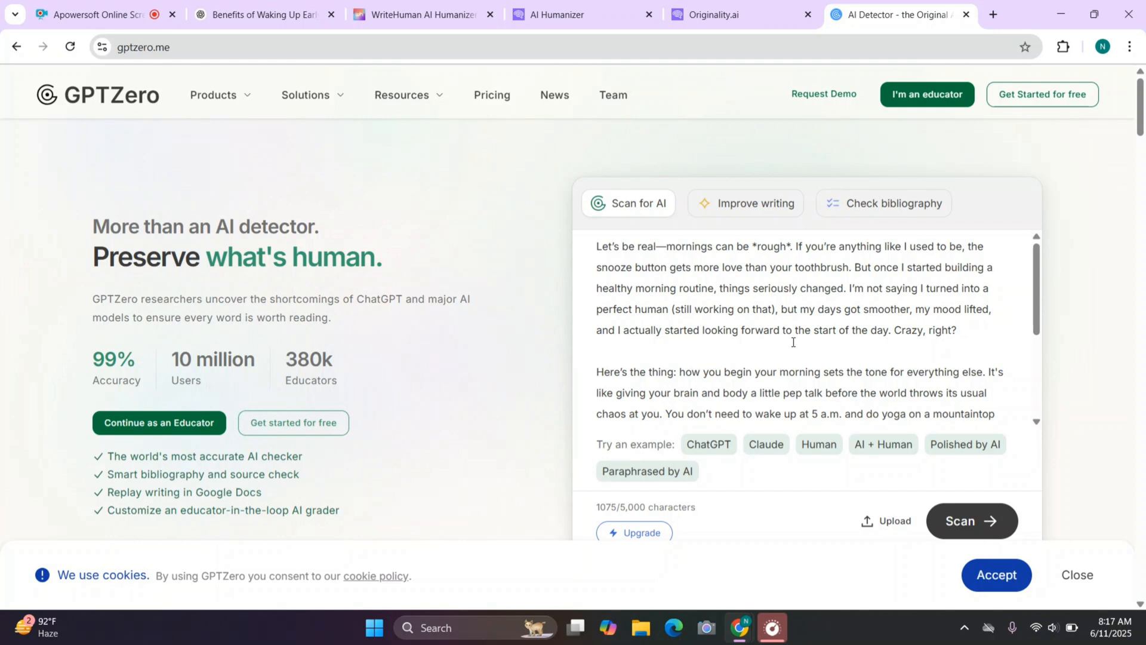
mouse_move(881, 359)
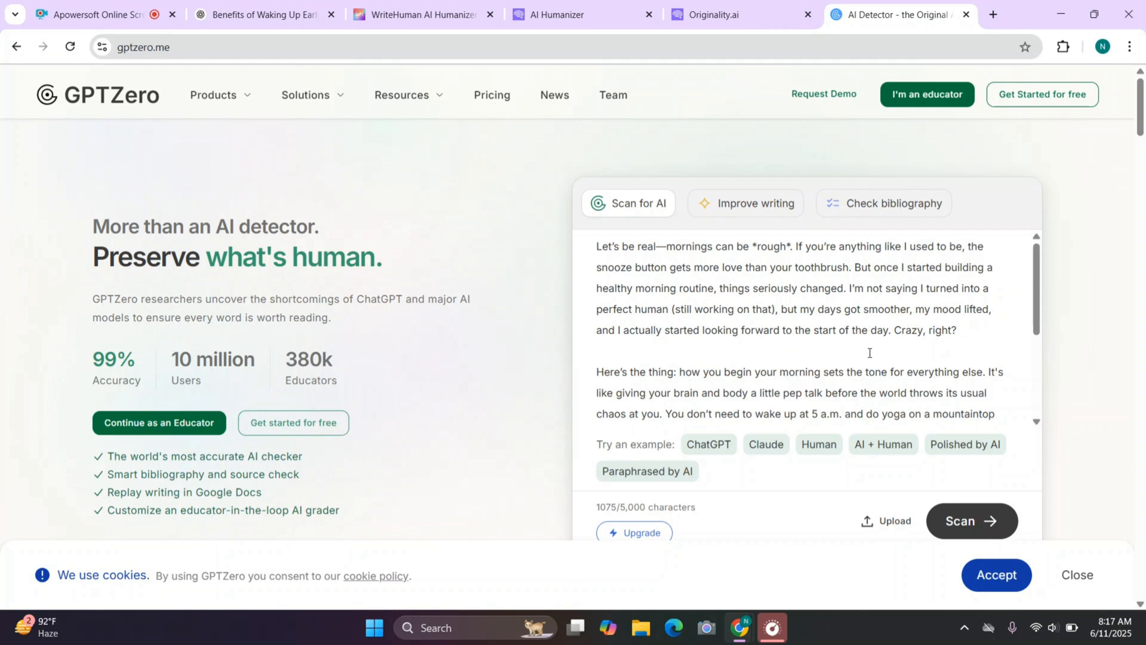
mouse_move(831, 361)
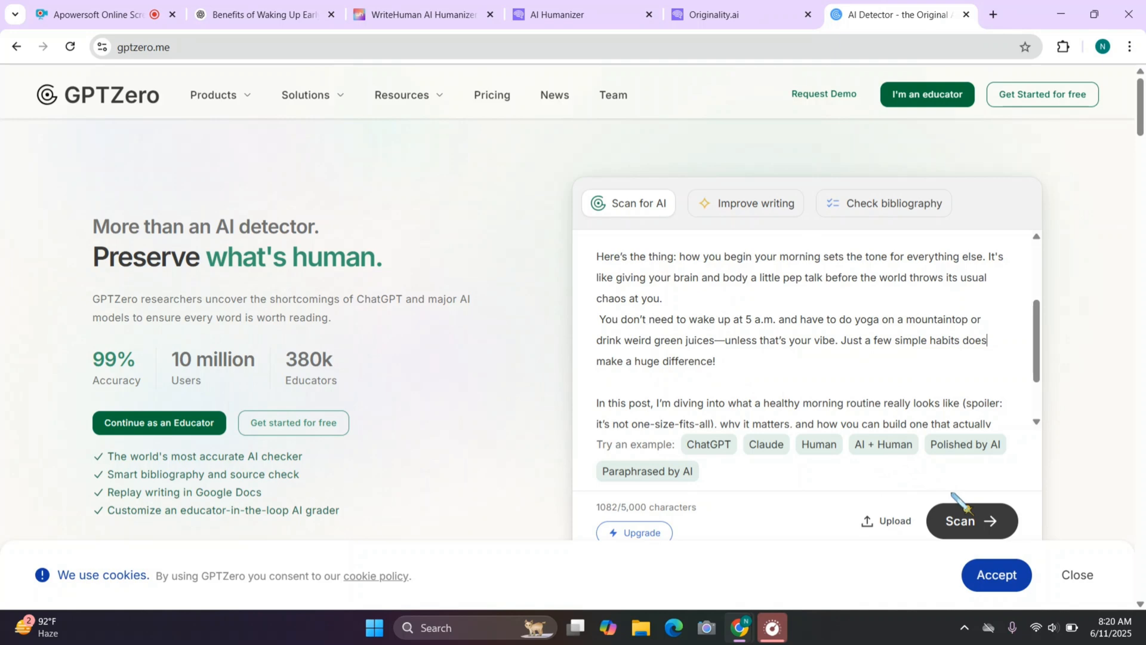
click(969, 520)
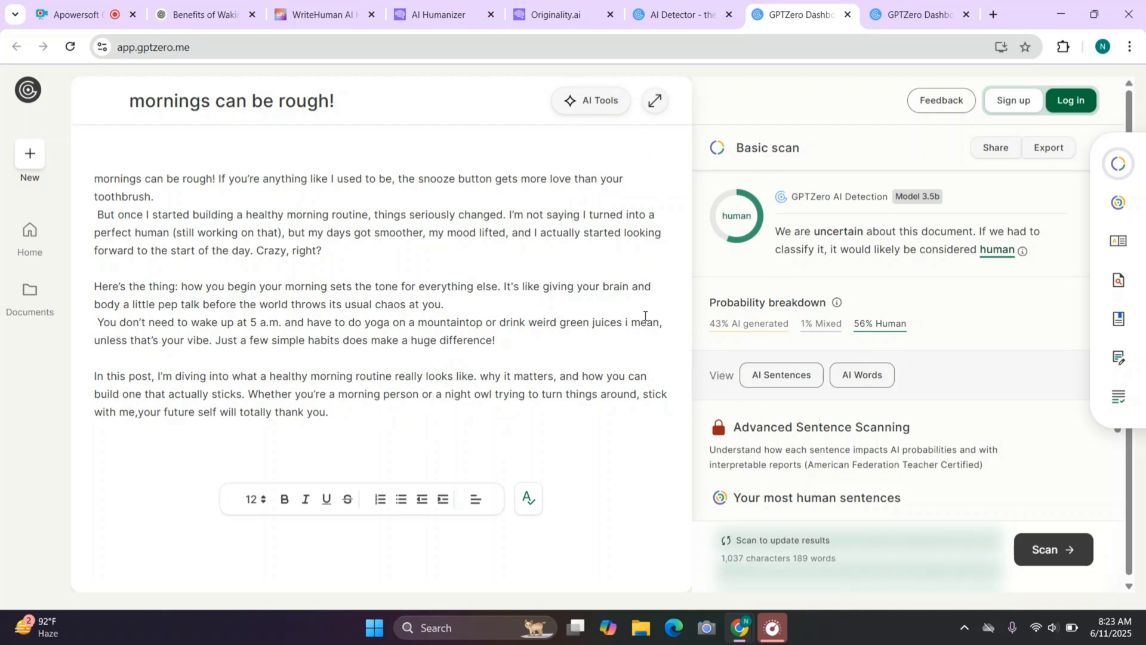
mouse_move(870, 252)
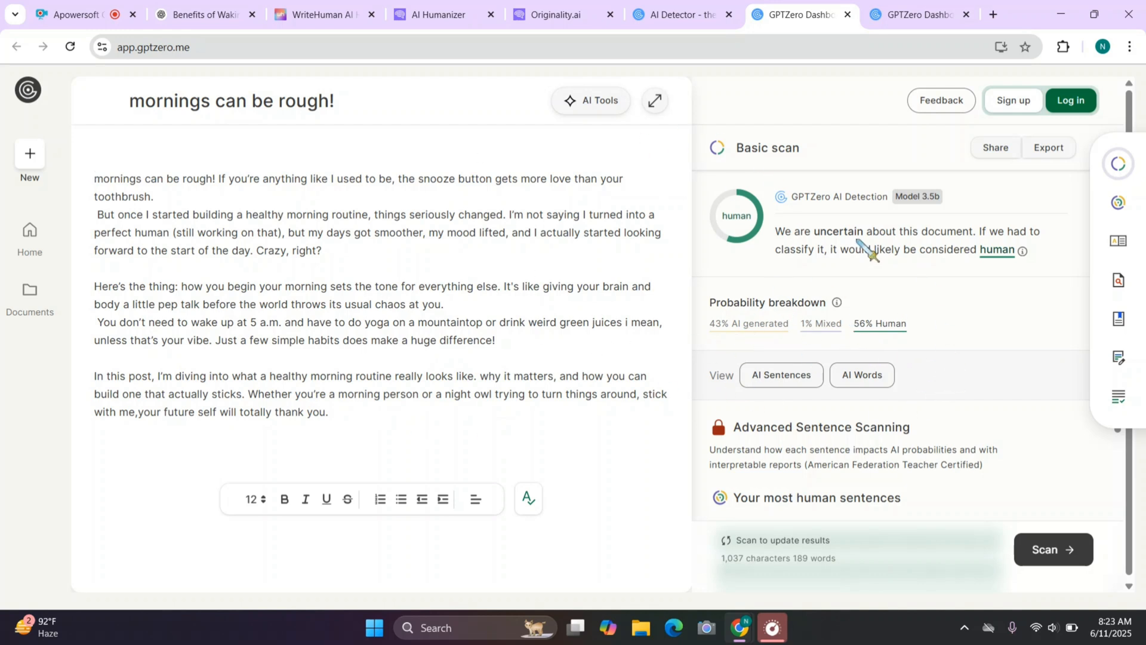
mouse_move(881, 350)
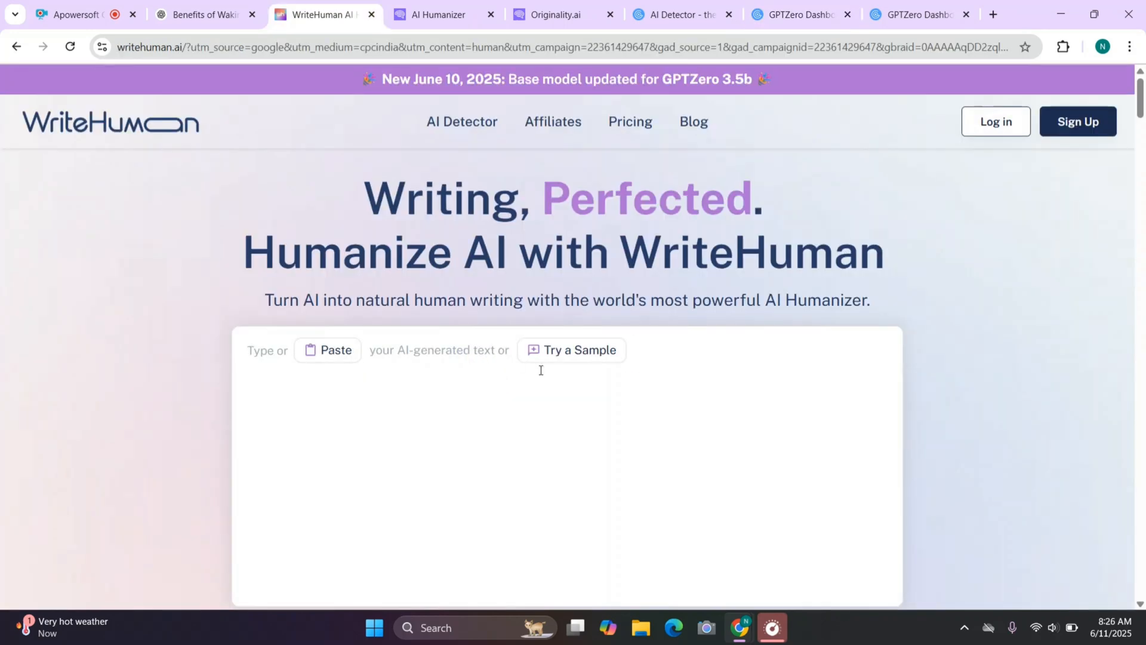
mouse_move(217, 158)
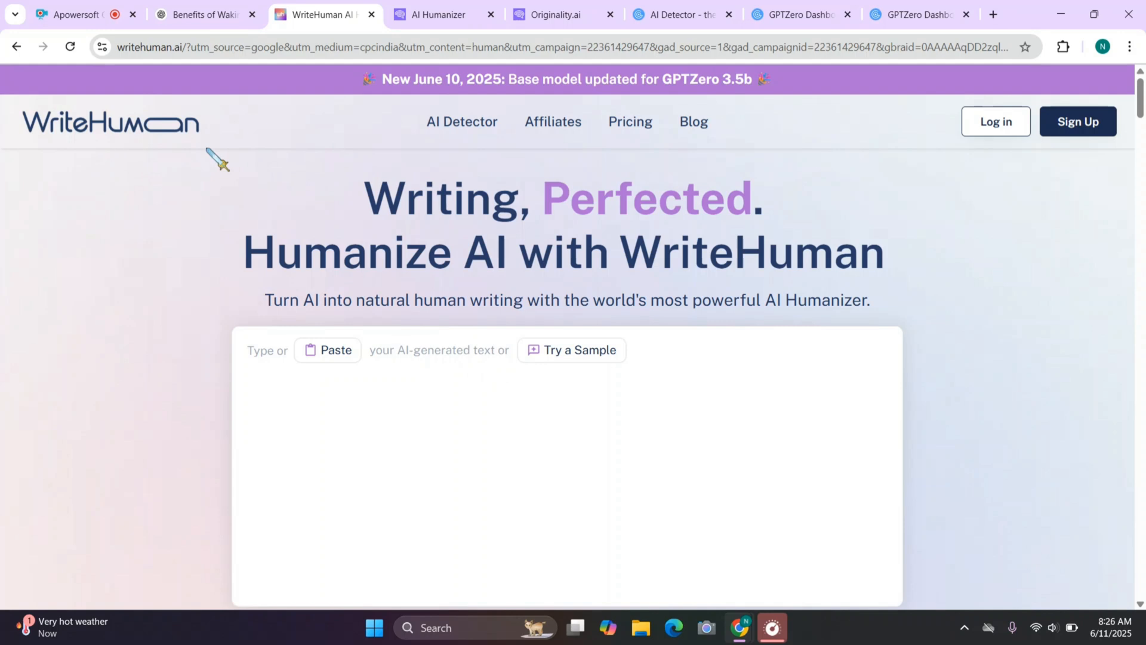
- Switch to the WriteHuman tab and locate its empty input box above Write Human
click(442, 15)
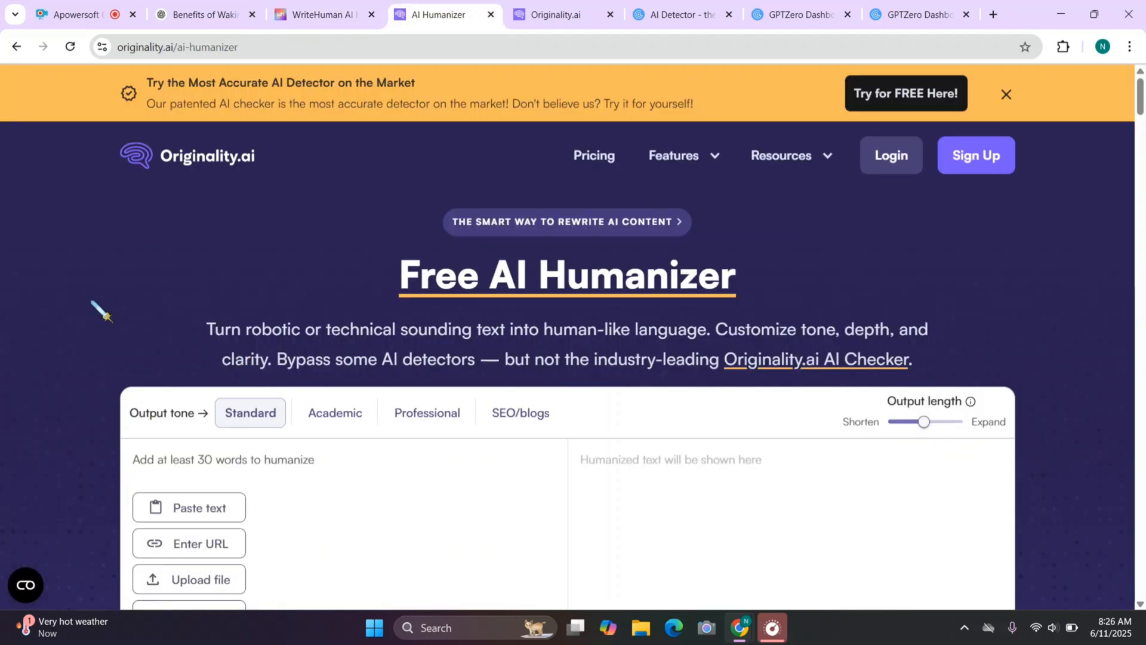
mouse_move(322, 280)
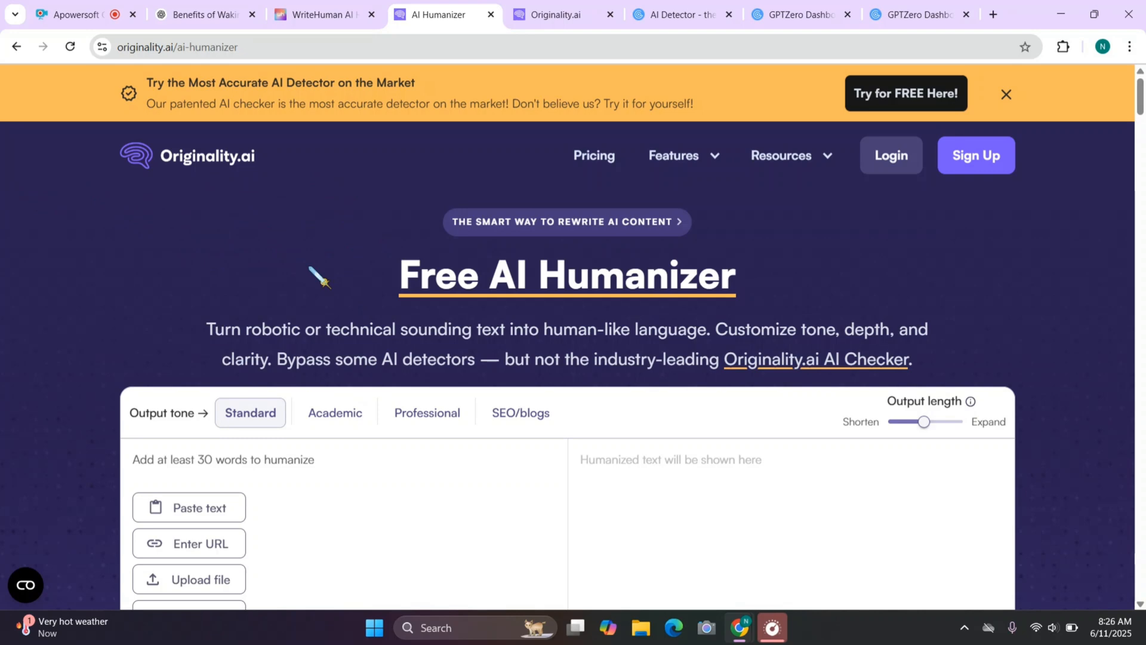
click(321, 14)
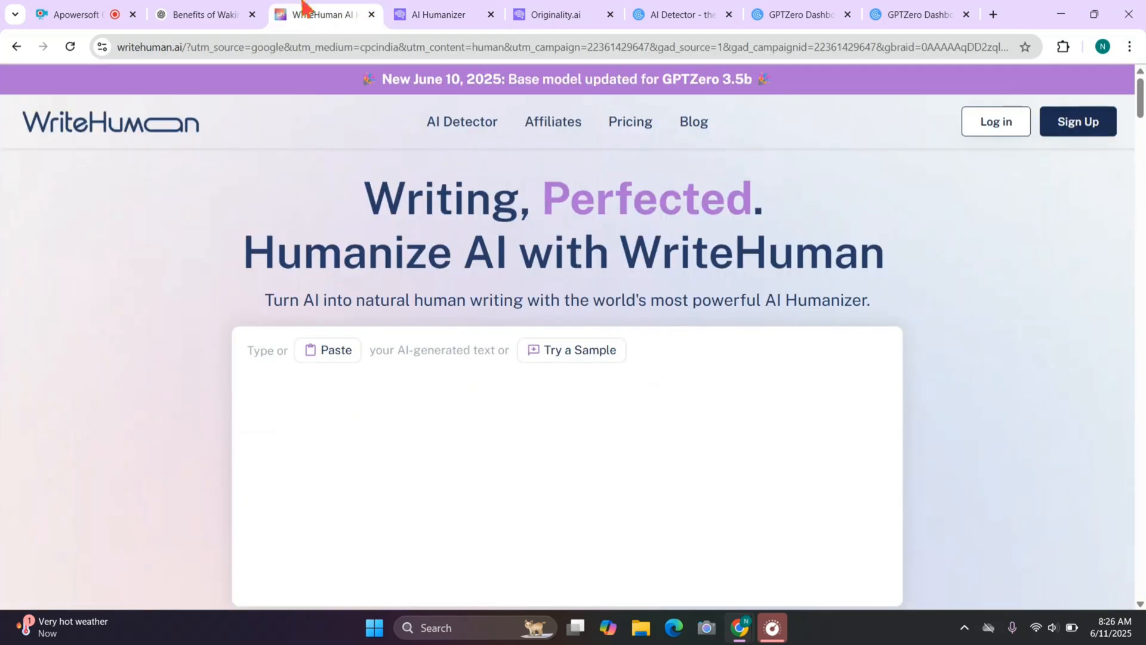
scroll(down, 3)
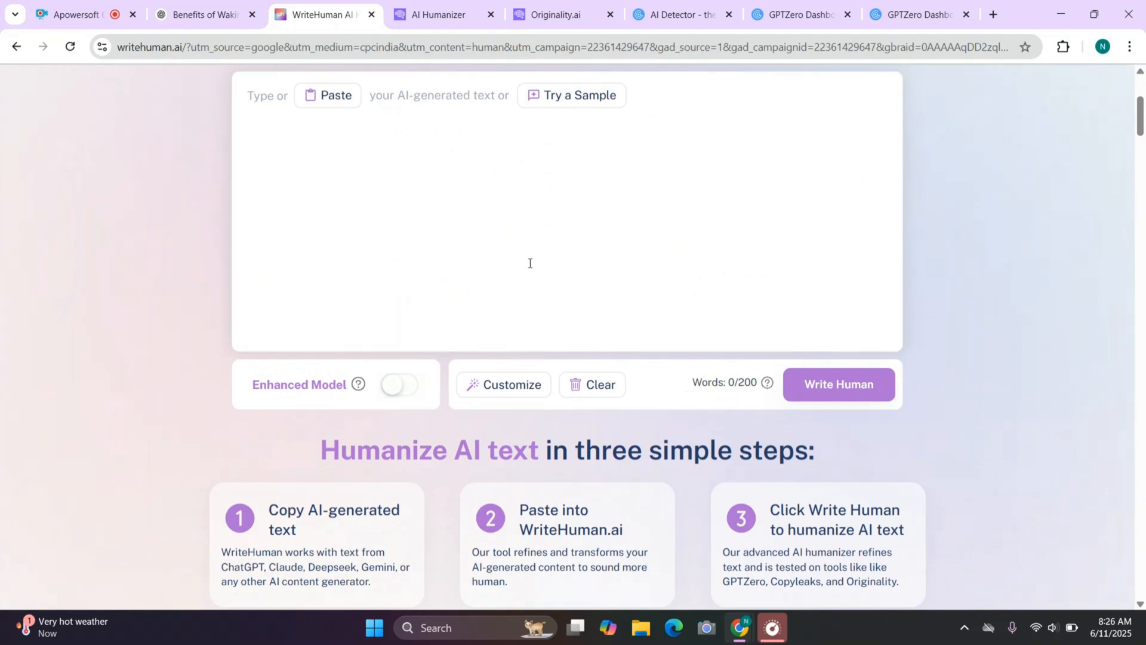
scroll(down, 3)
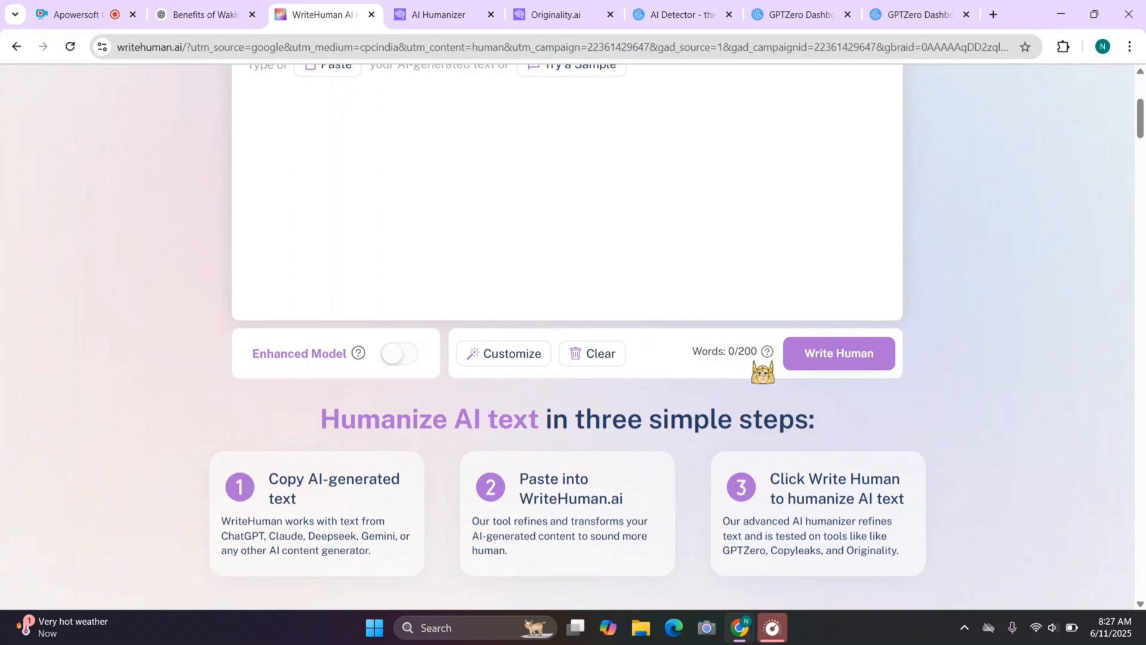
scroll(up, 3)
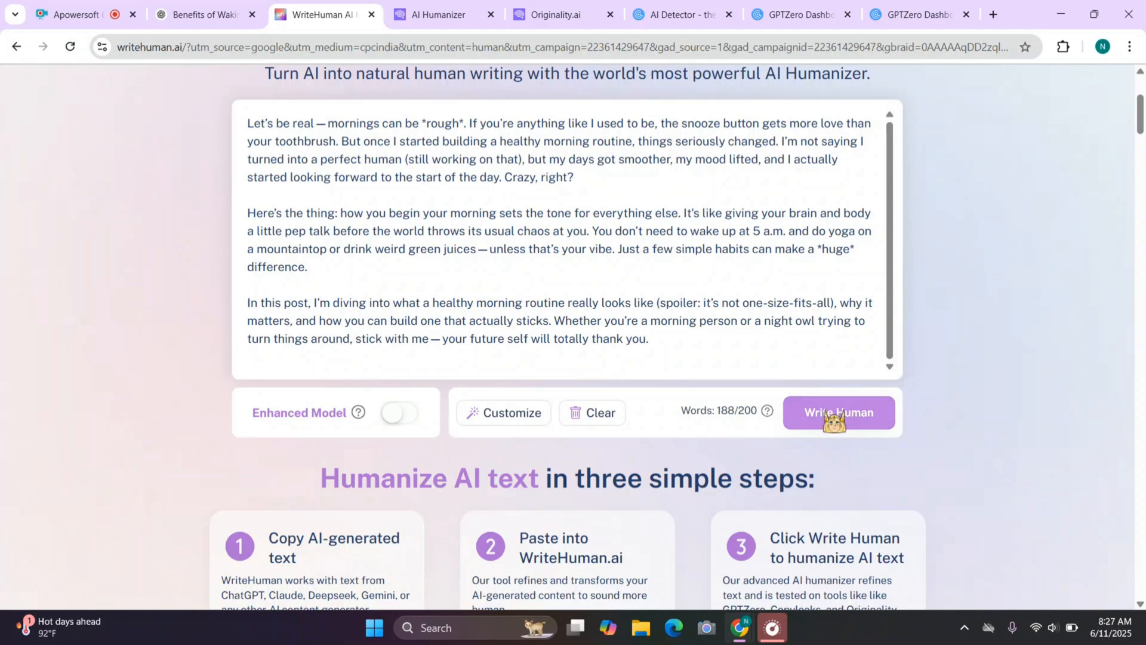
- Run Write Human on the pasted intro to get a 99.72% human rewrite
click(839, 411)
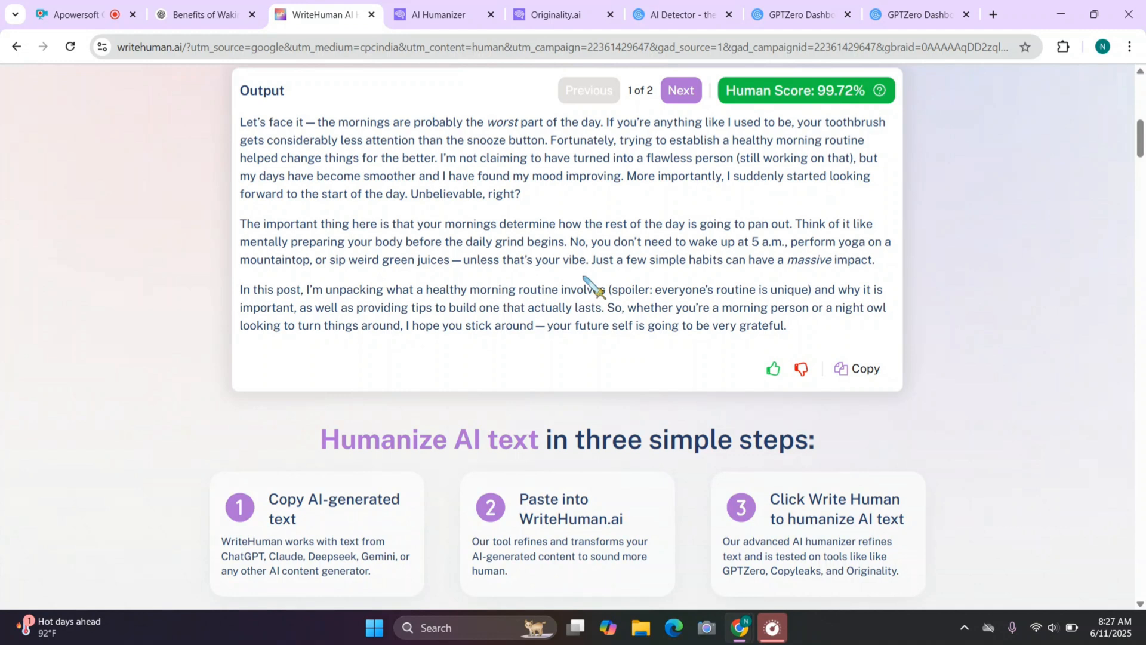
click(863, 367)
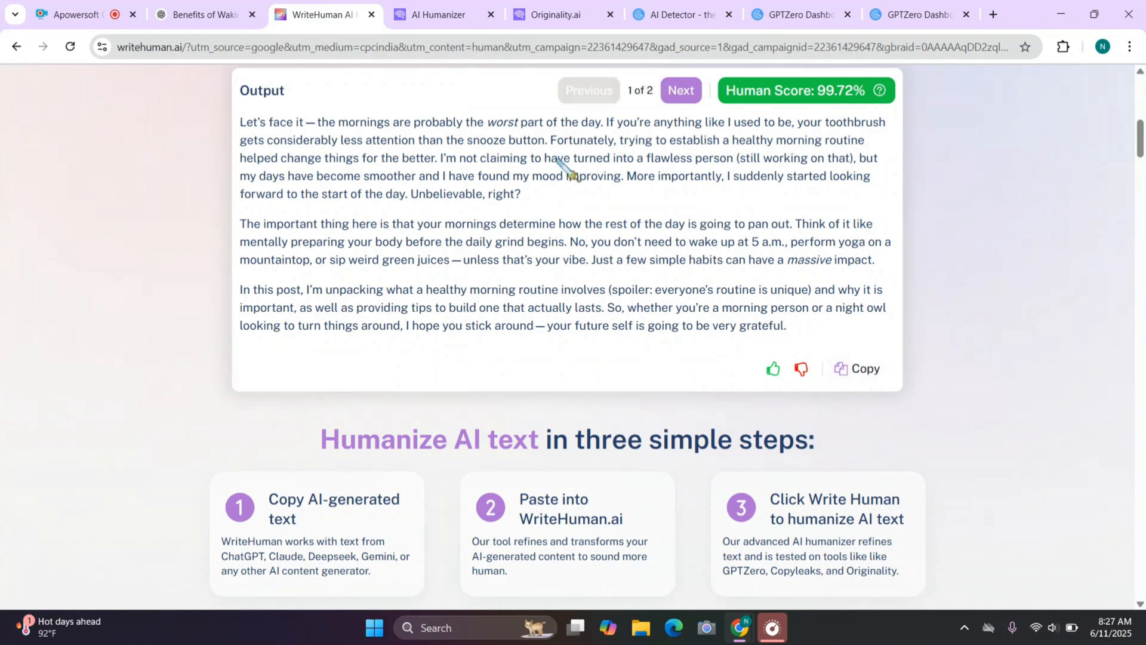
mouse_move(768, 154)
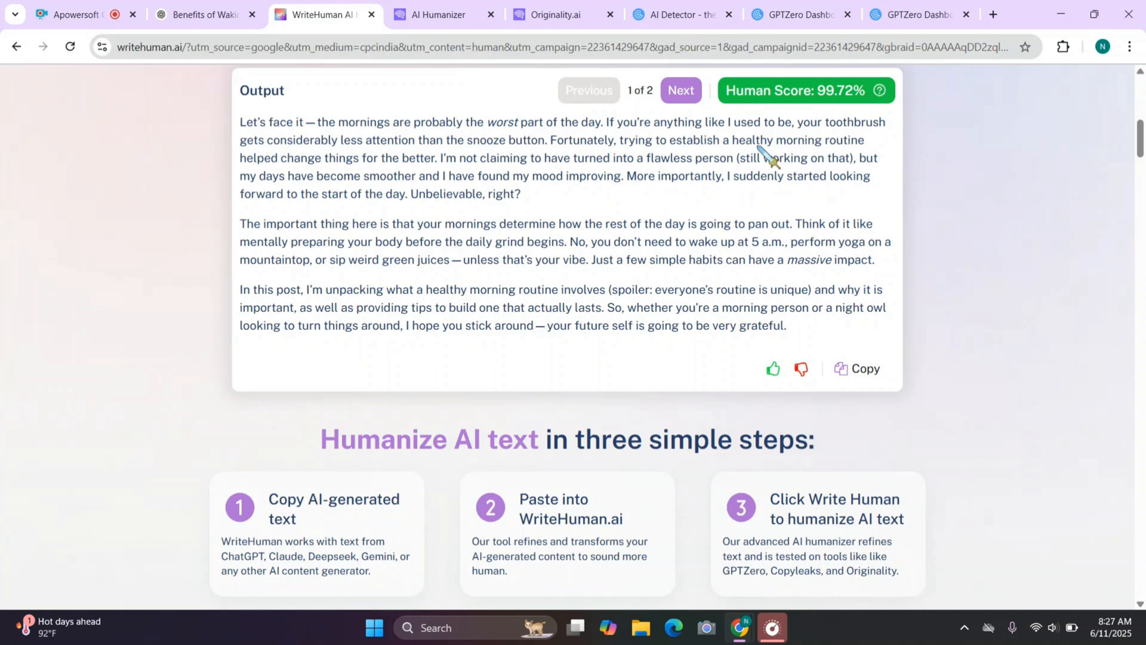
- Scan the humanized intro in GPTZero for a 98% human verdict
click(796, 14)
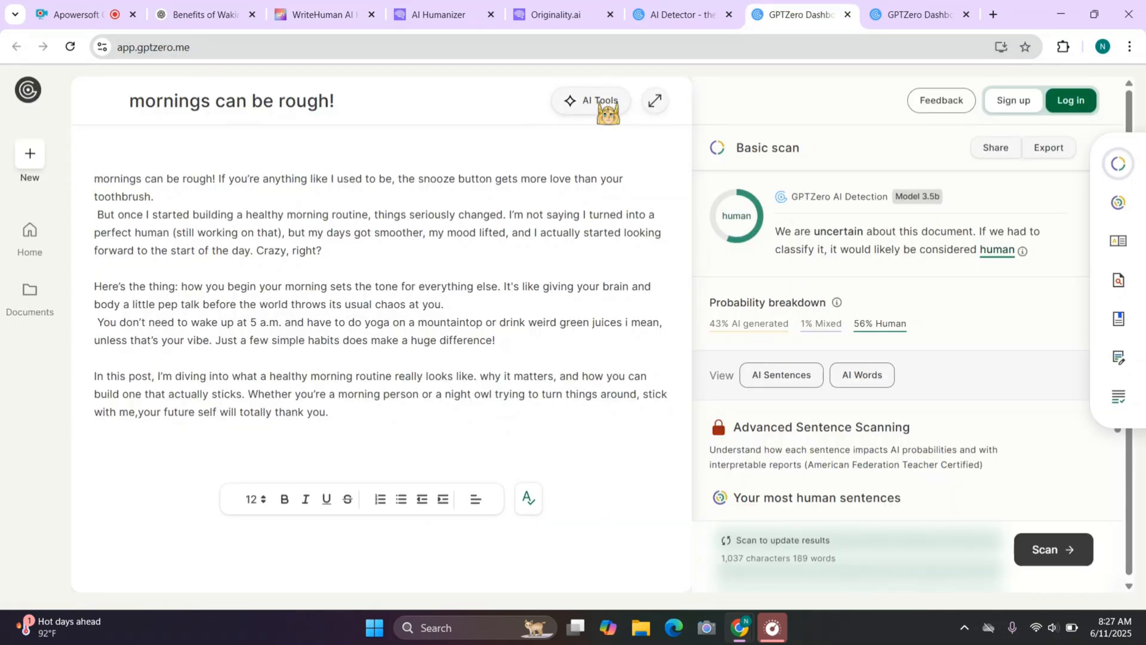
click(902, 14)
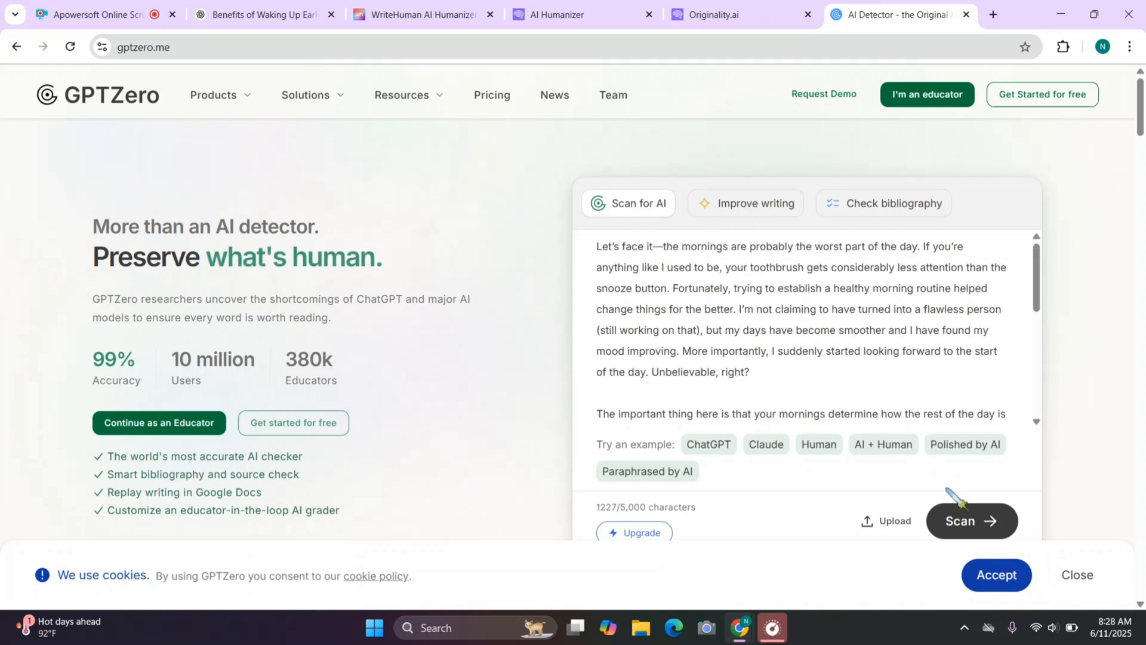
click(971, 520)
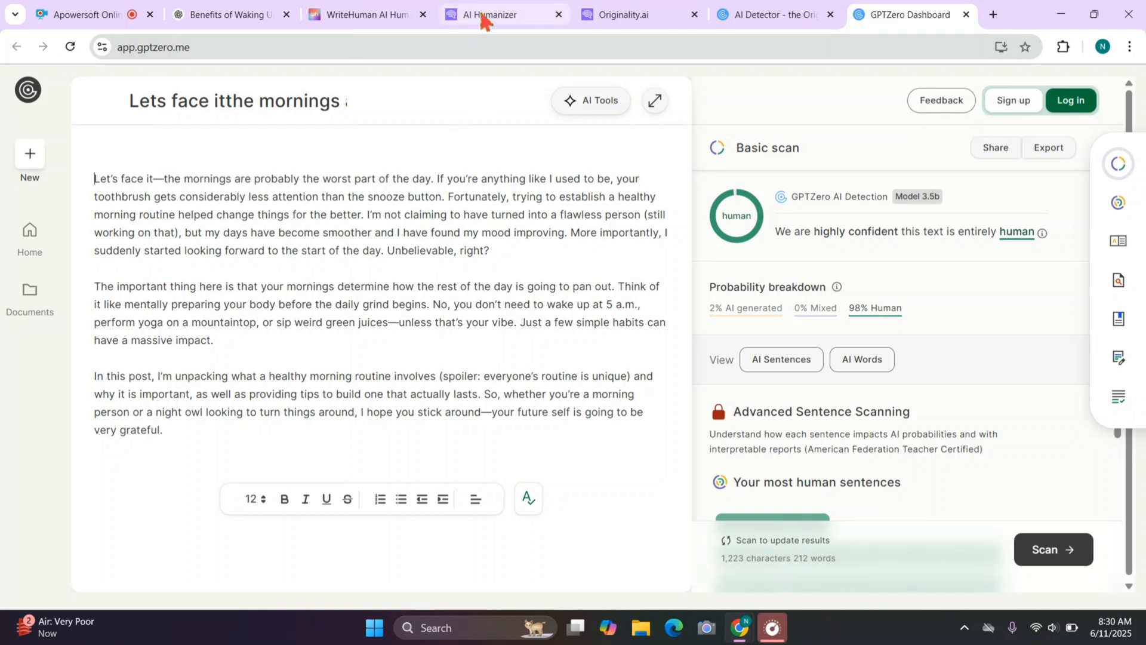
mouse_move(587, 190)
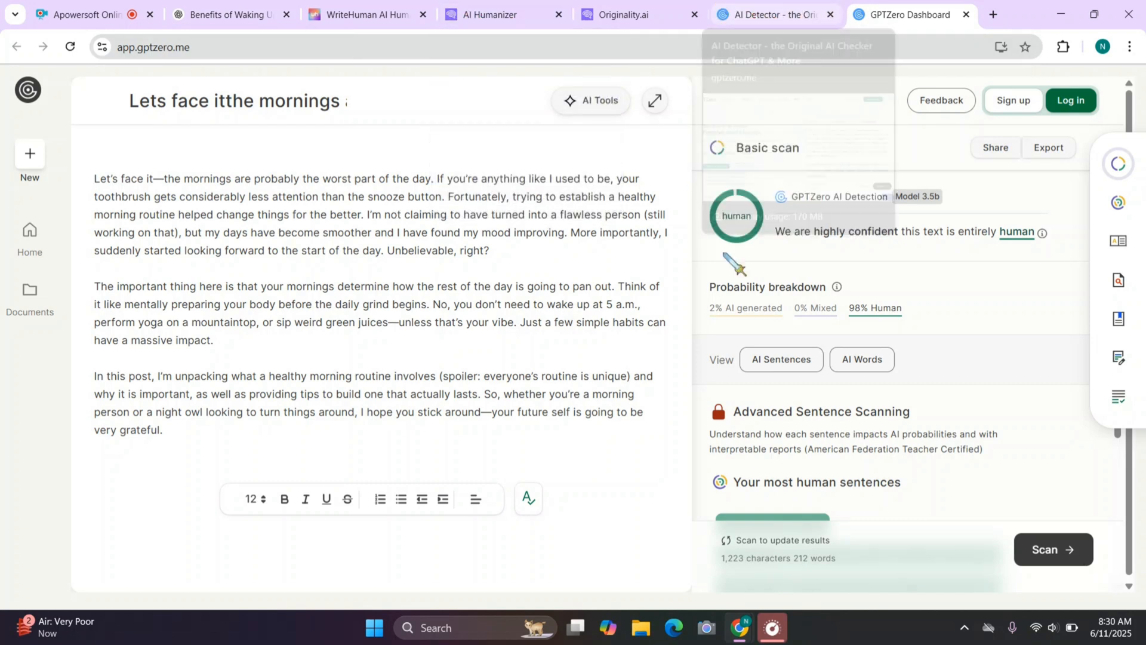
mouse_move(650, 275)
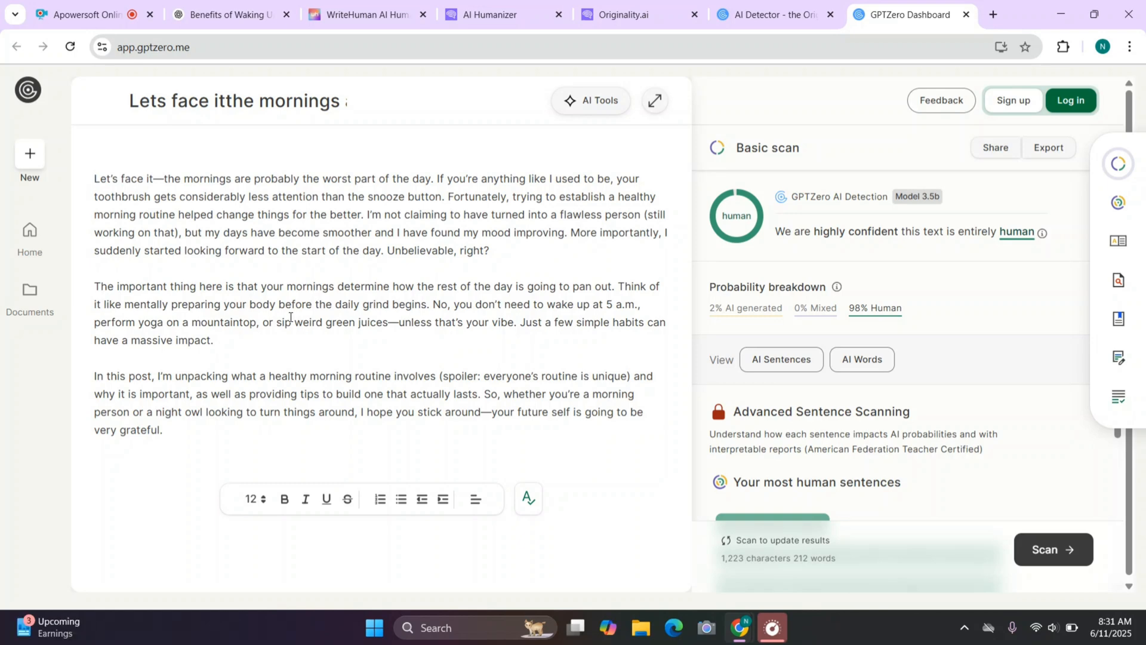
- Switch back to the ChatGPT tab showing the original morning-routine intro
click(231, 14)
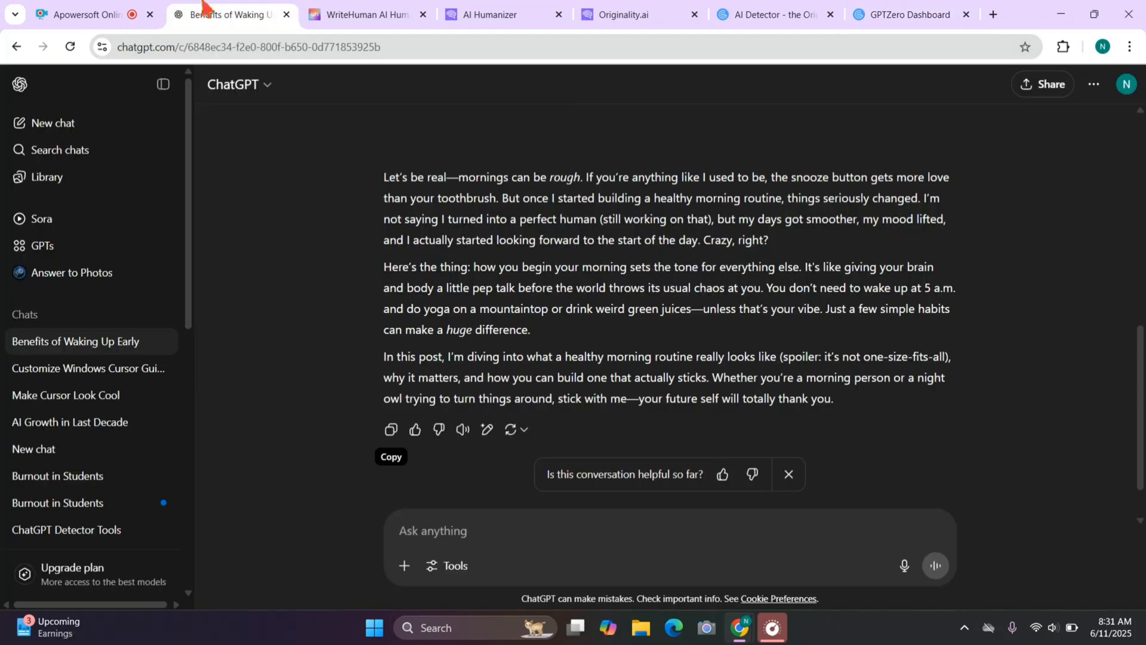
mouse_move(582, 302)
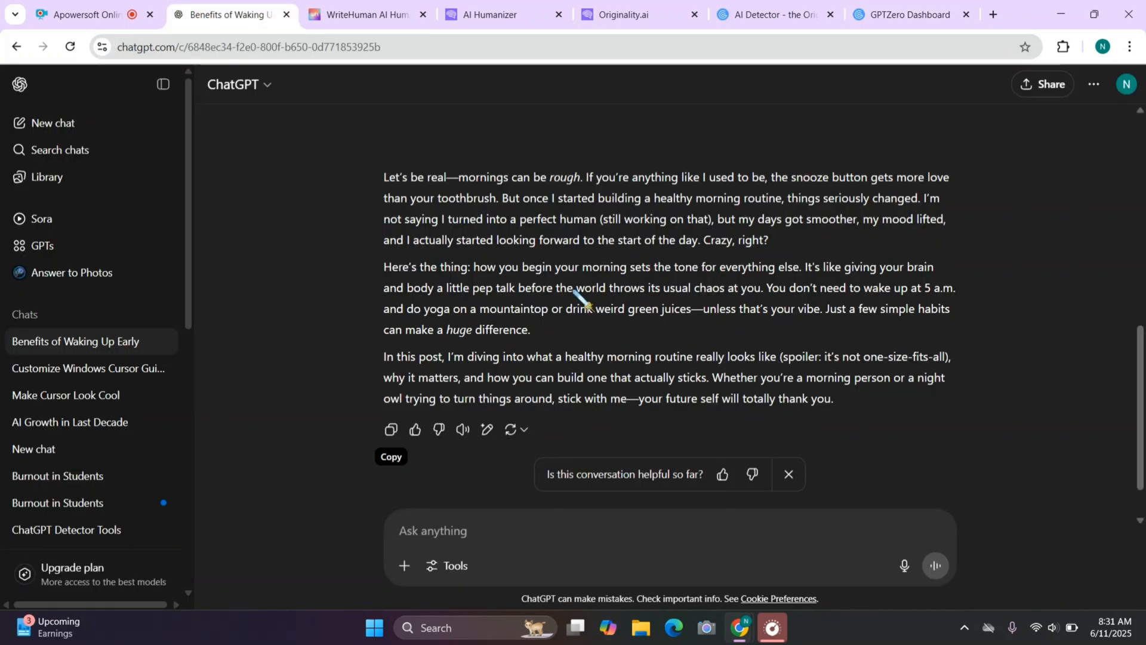
mouse_move(706, 420)
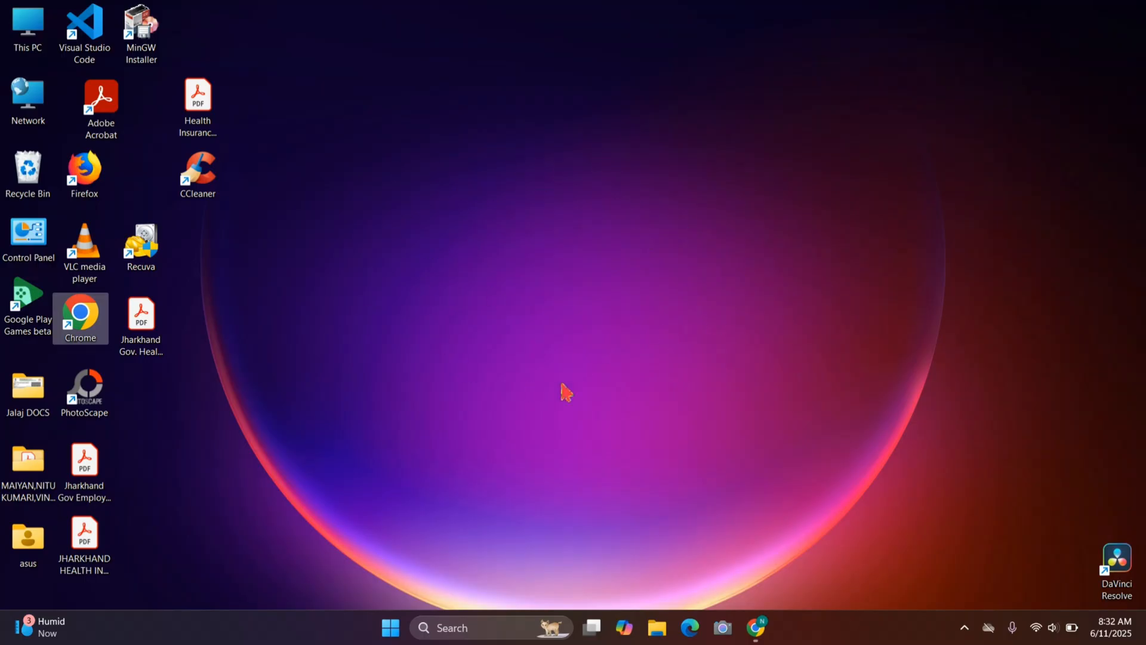
mouse_move(438, 158)
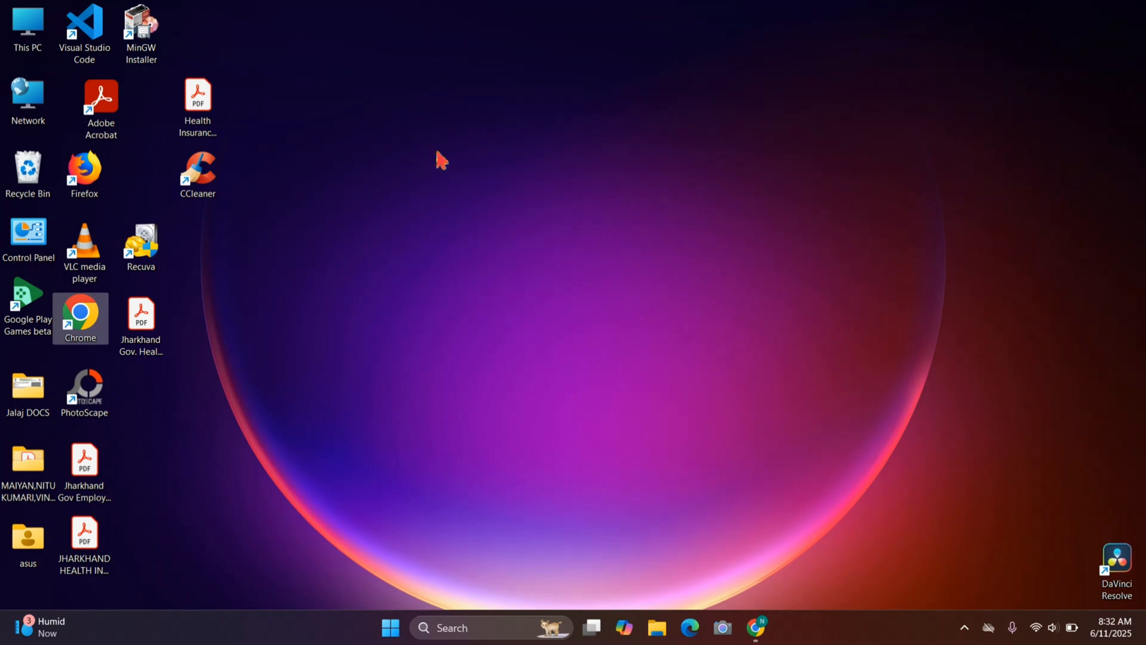
mouse_move(627, 346)
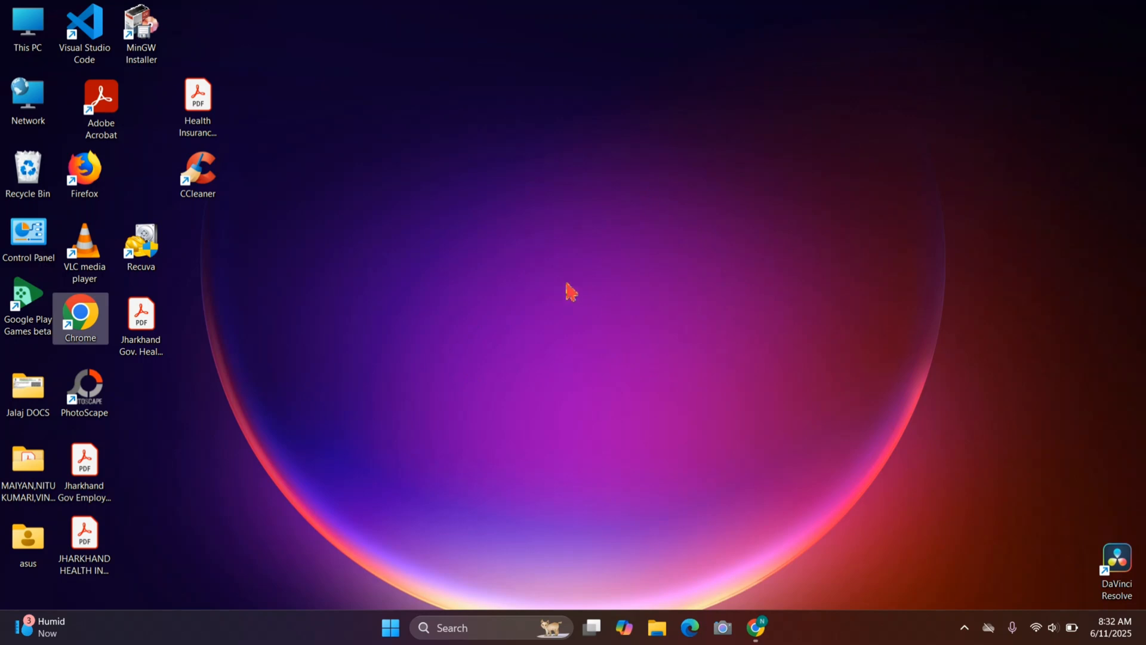
mouse_move(483, 179)
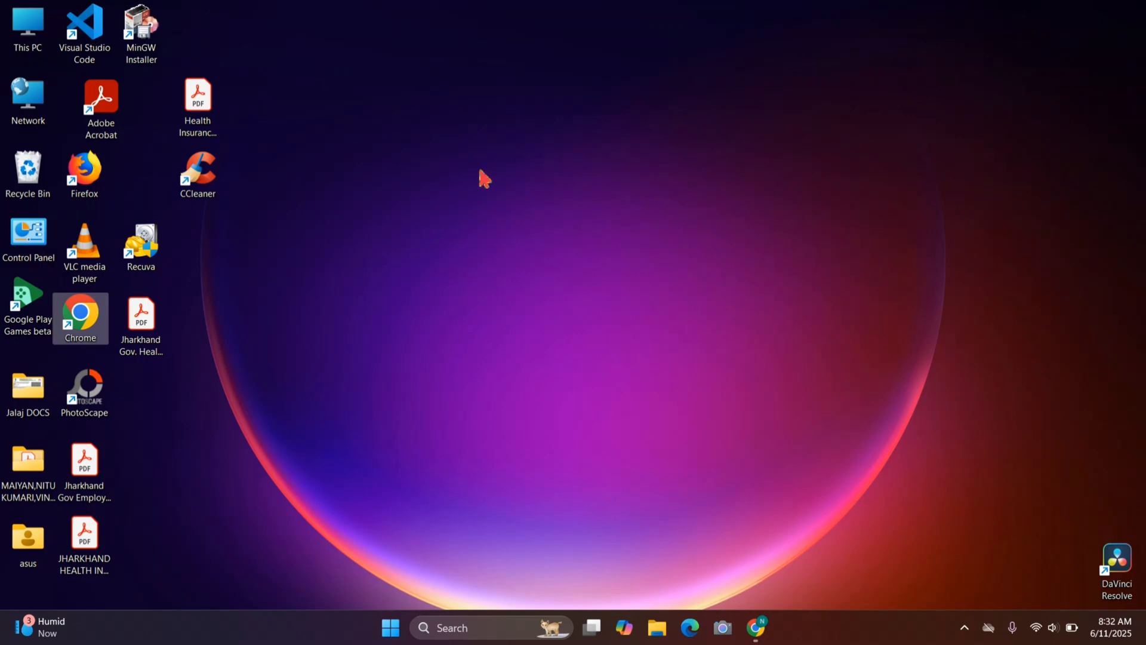
mouse_move(519, 184)
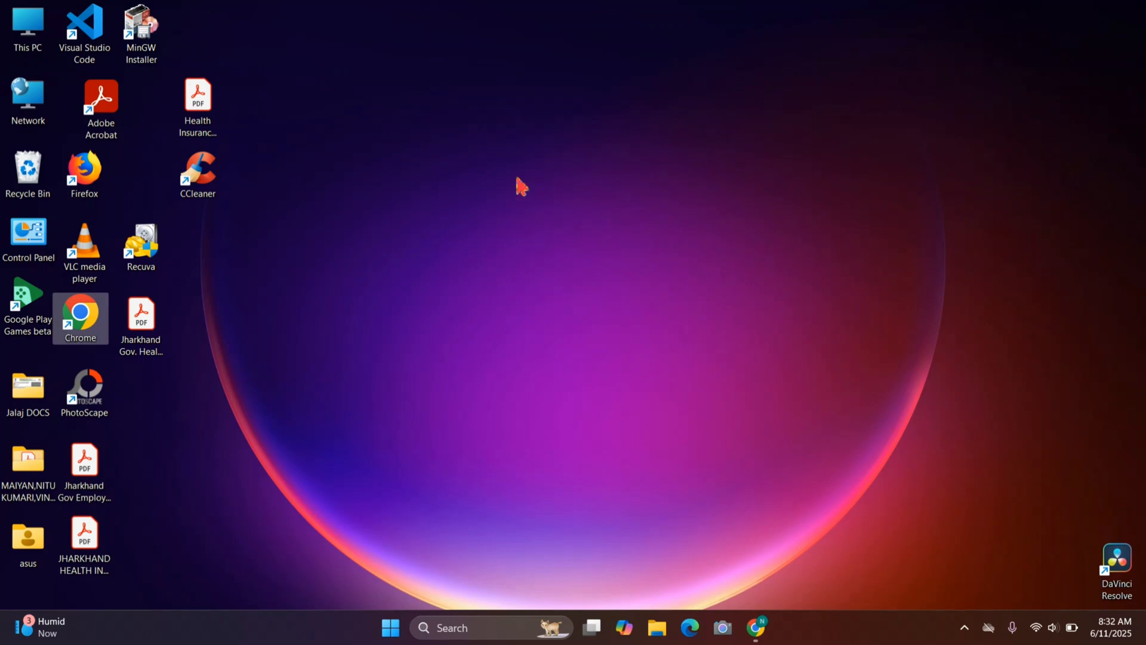